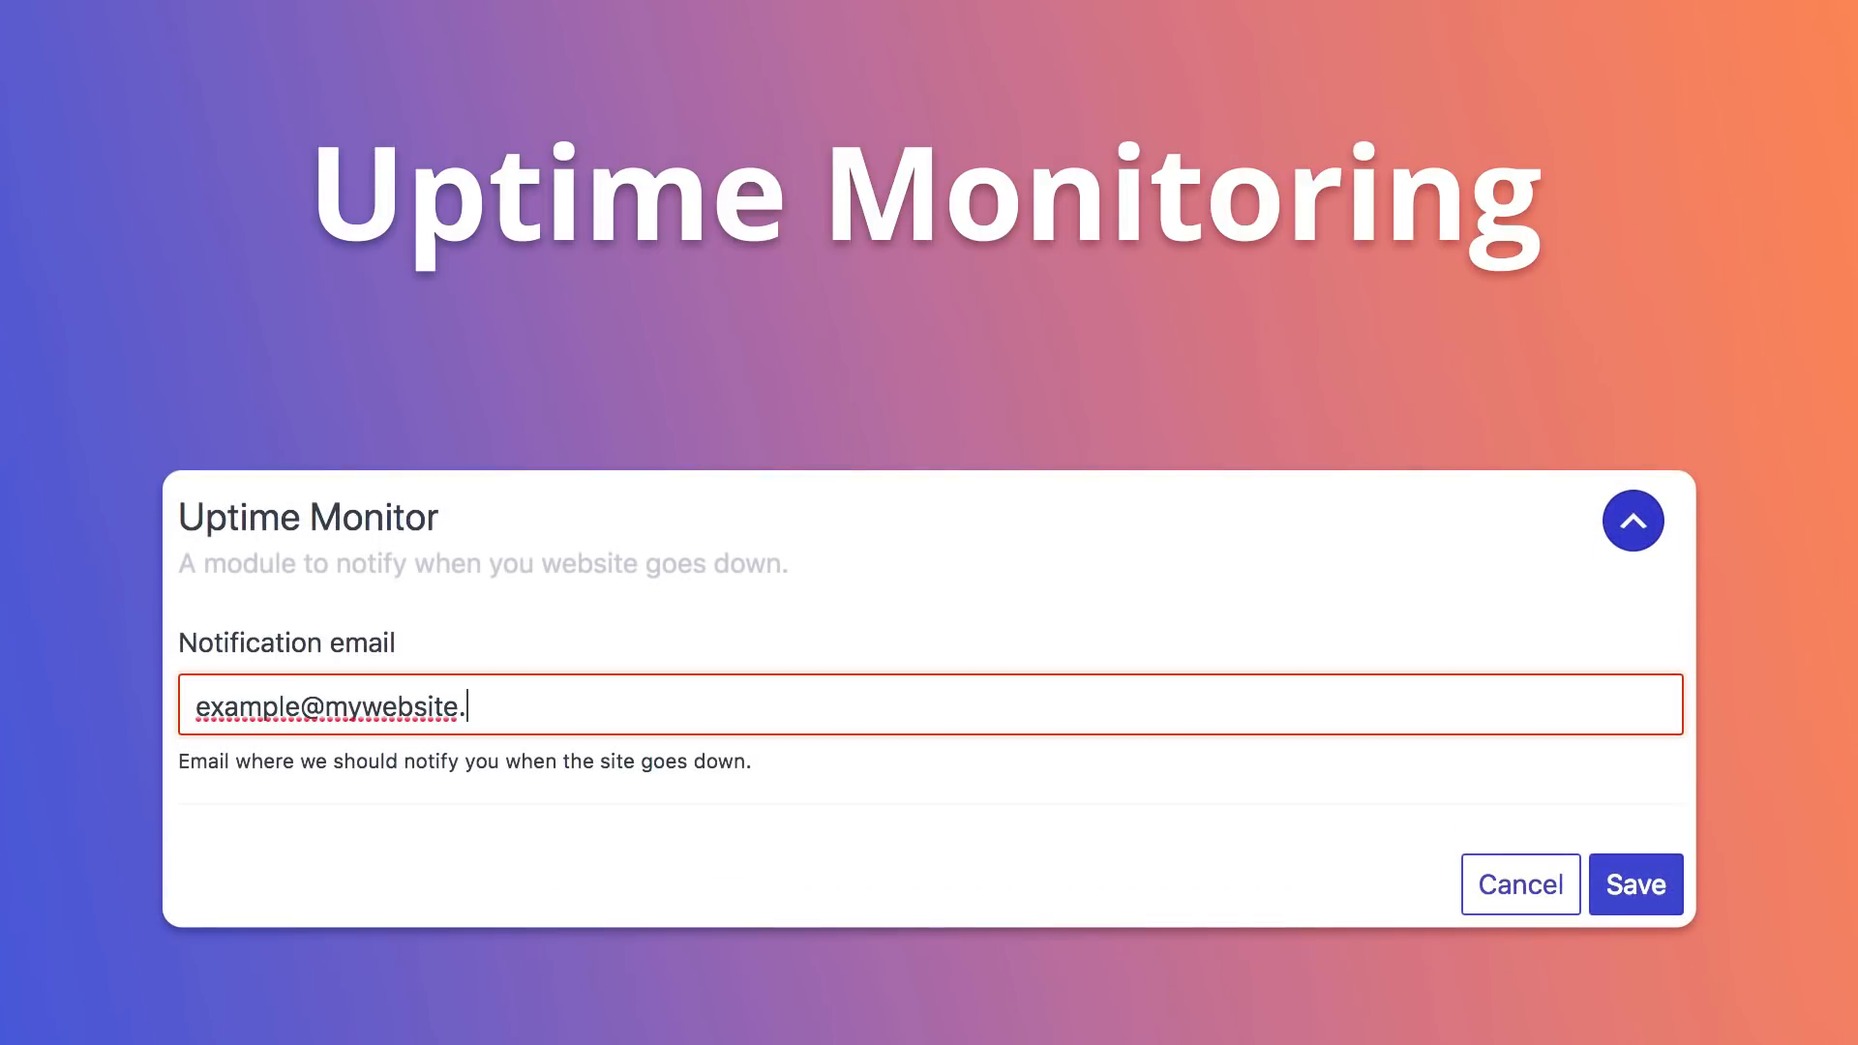
- Save the site-down notification email in the Uptime Monitor module
left_click(1636, 884)
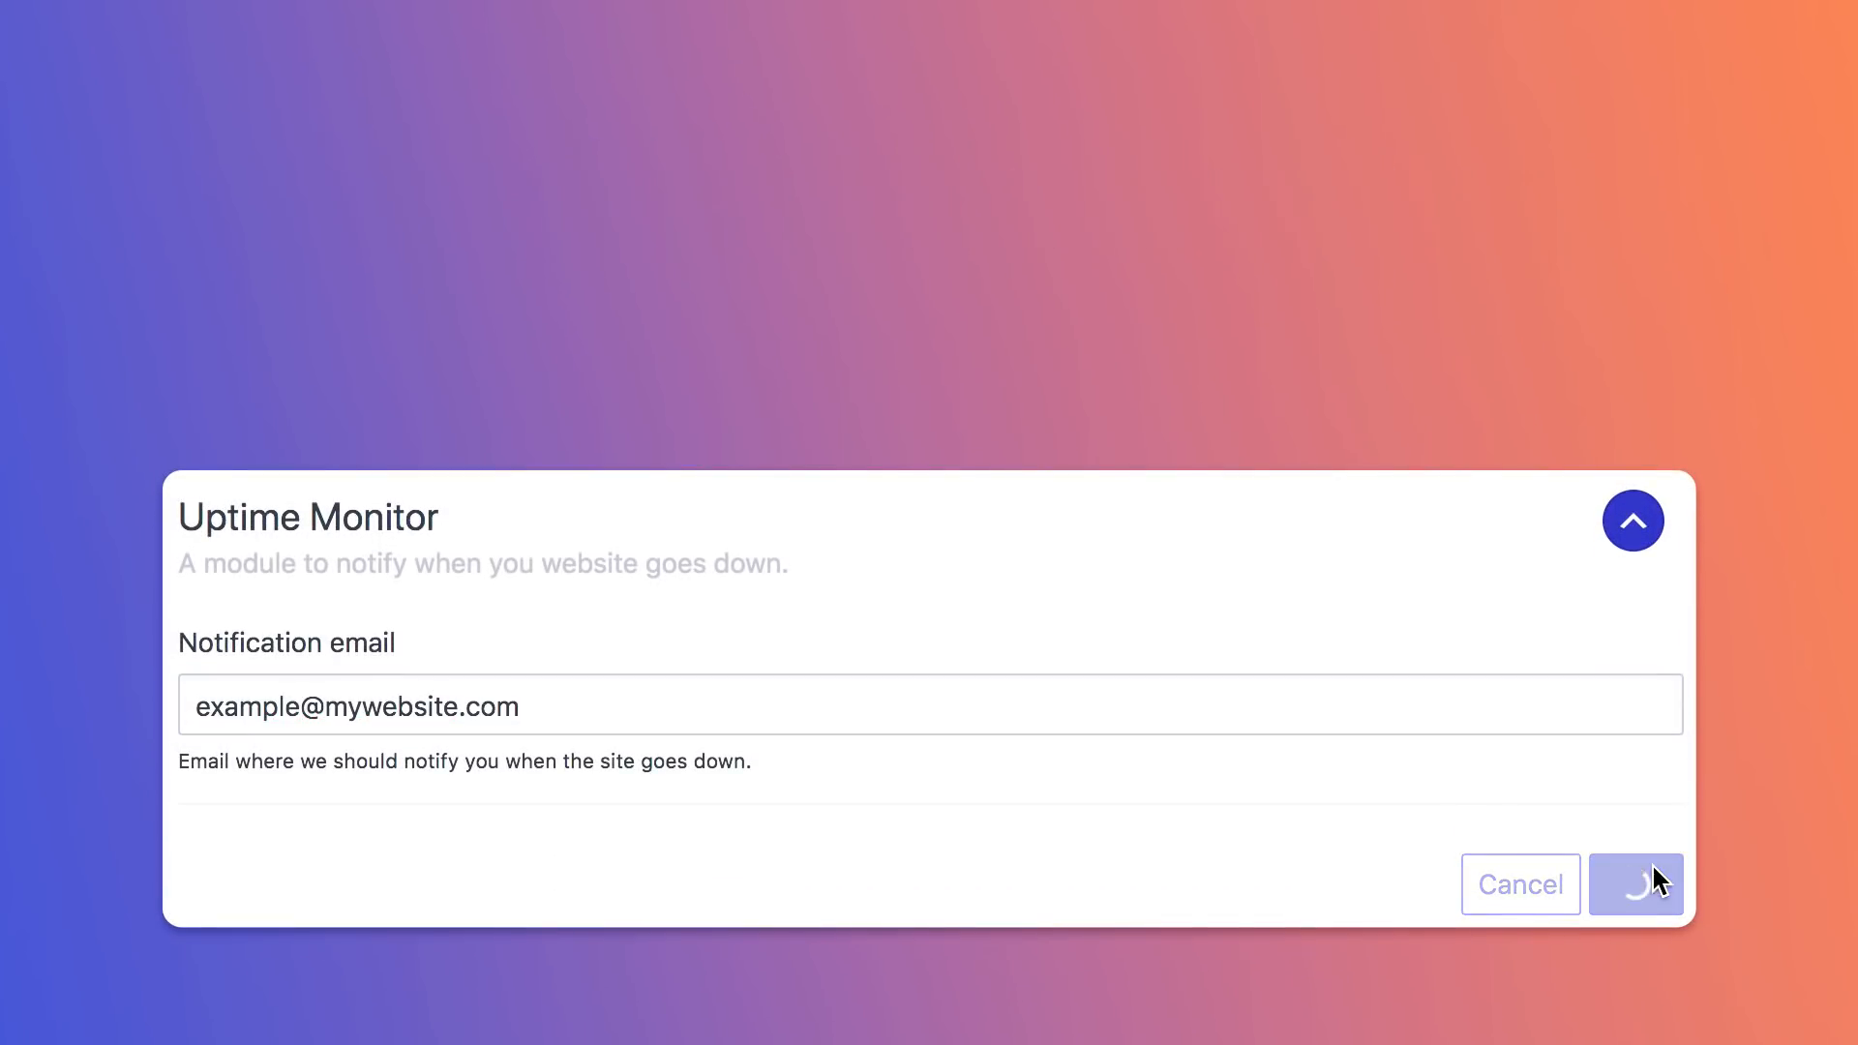
left_click(1635, 885)
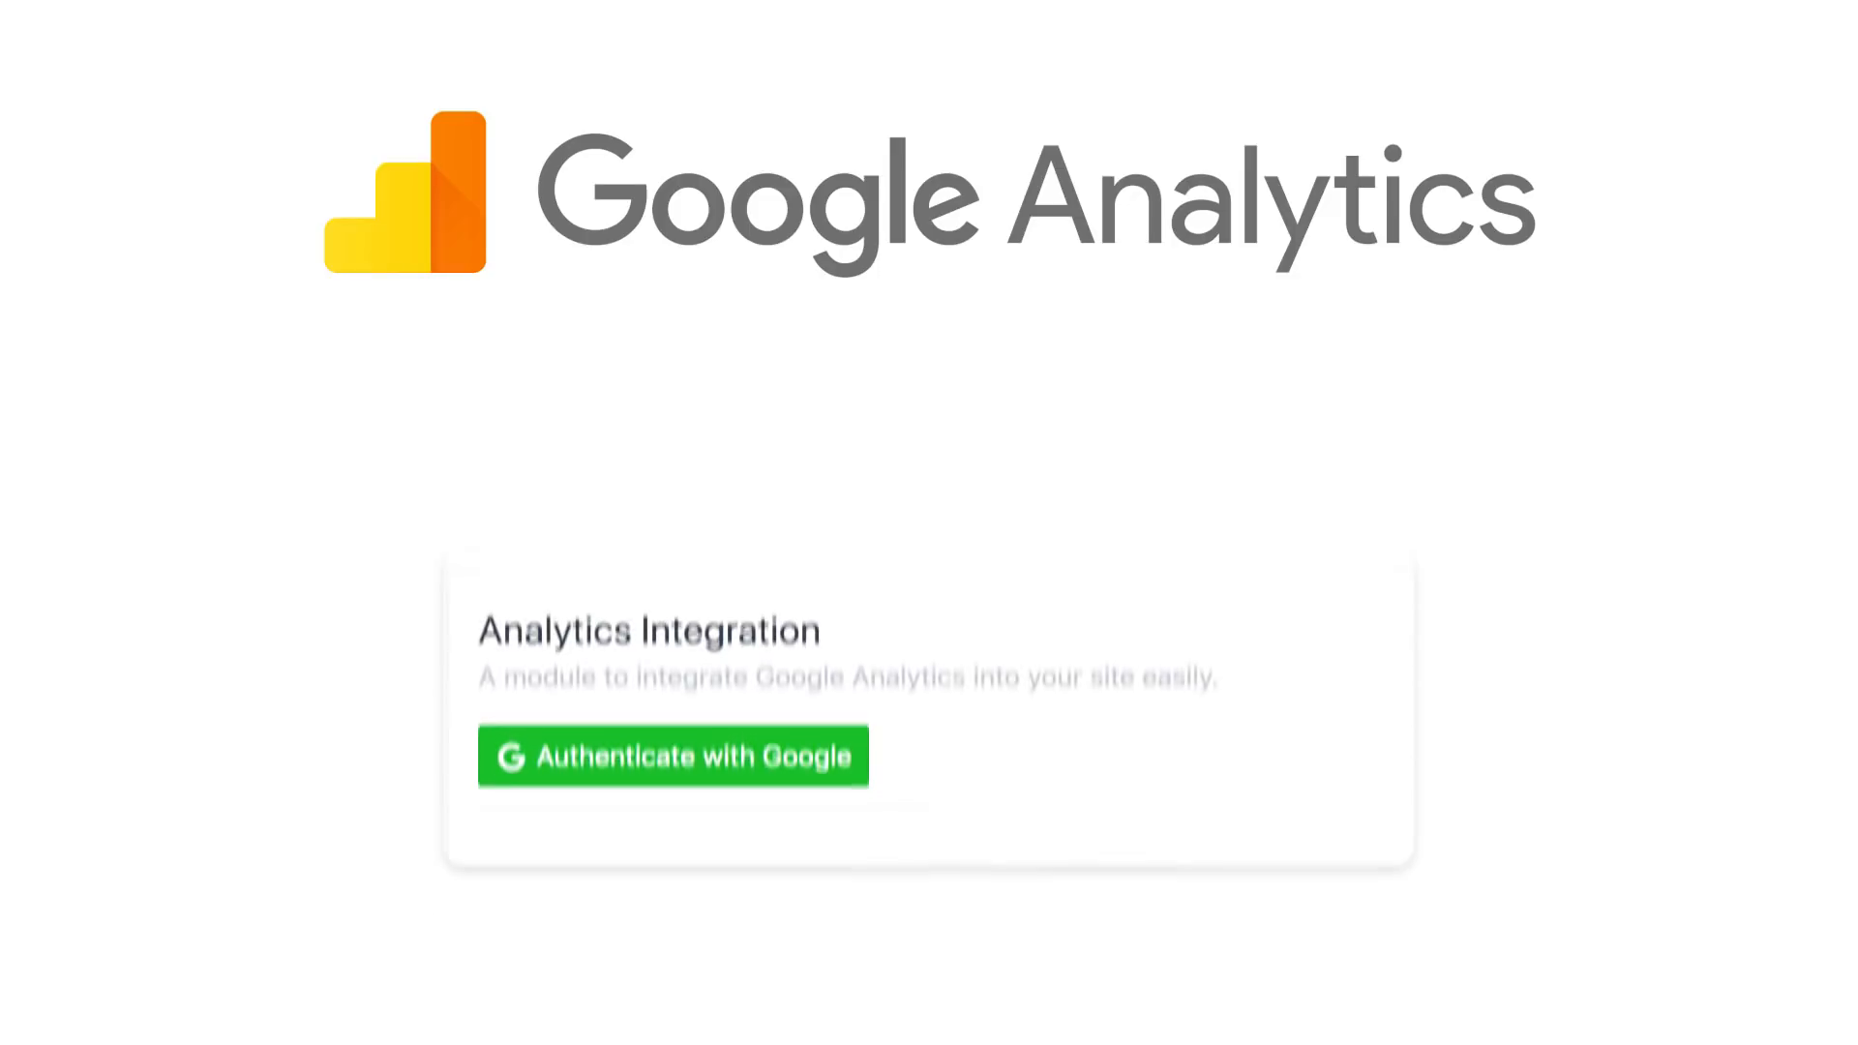
- Authenticate with Google for Analytics, then import the Mocha cafe landing page template
left_click(673, 757)
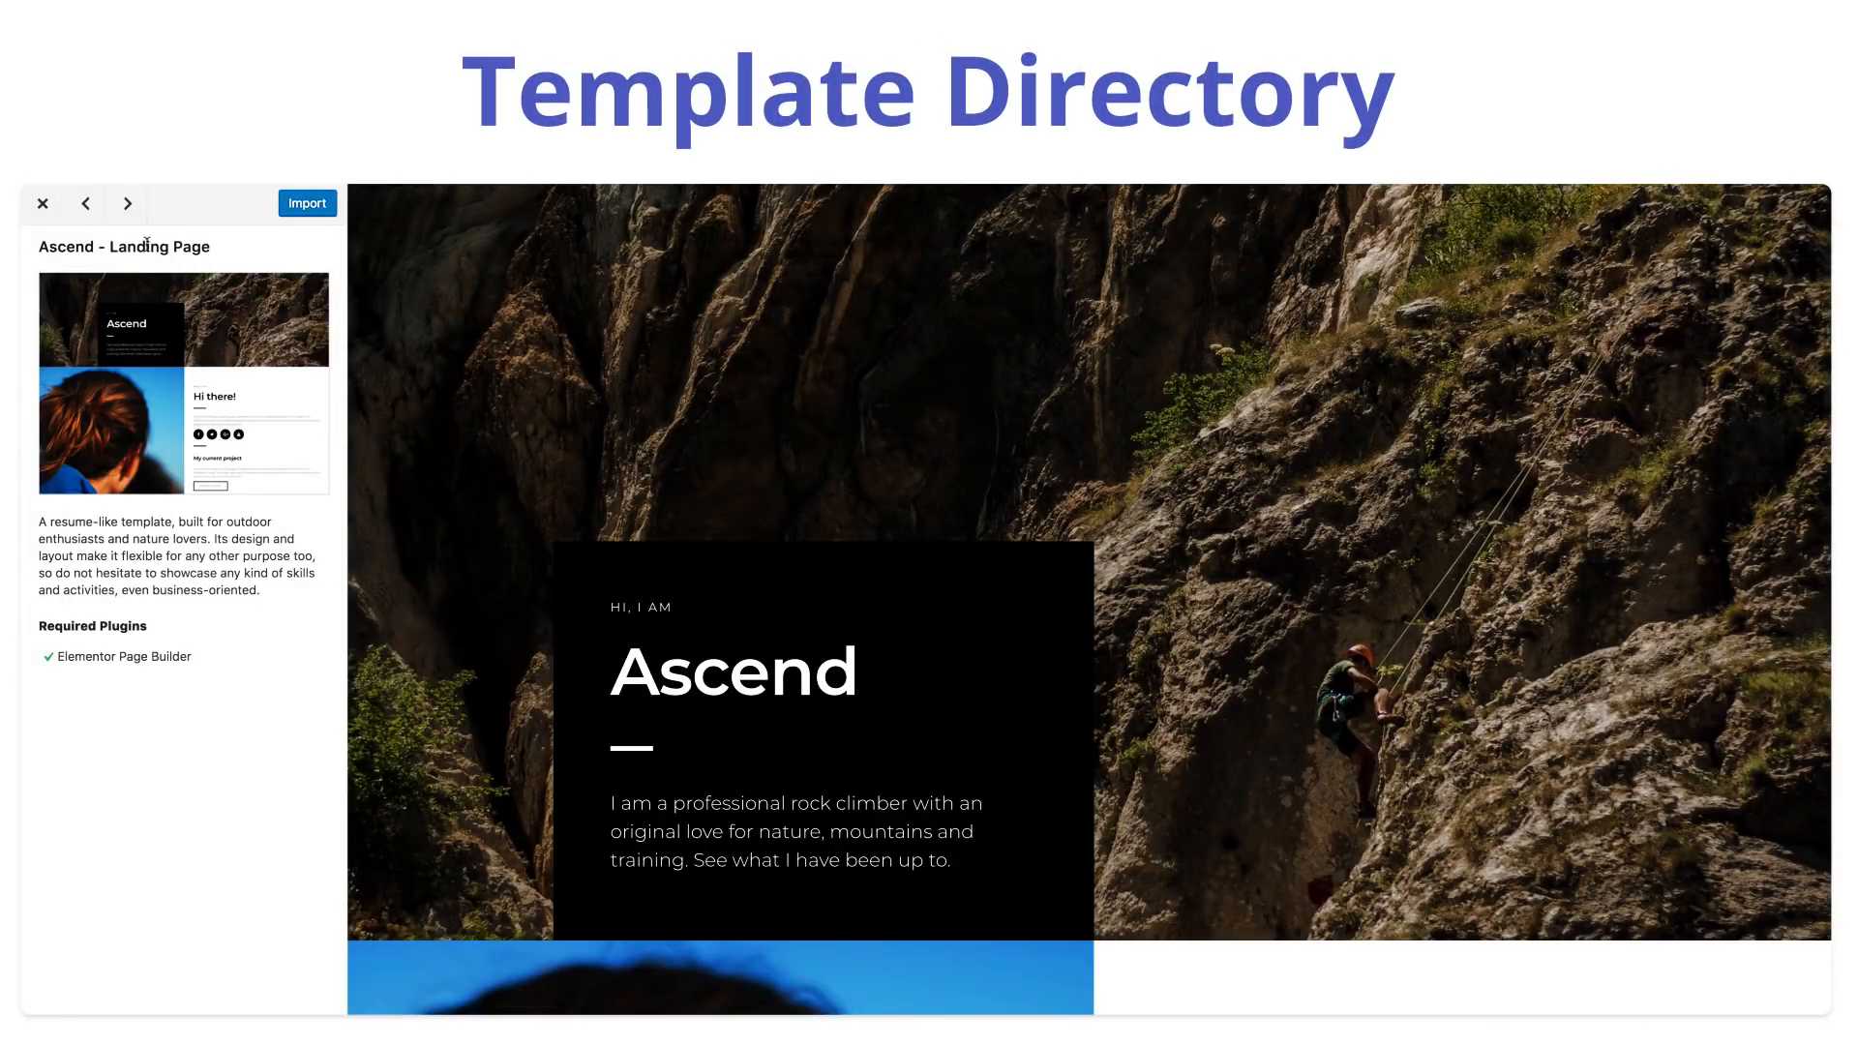
left_click(127, 203)
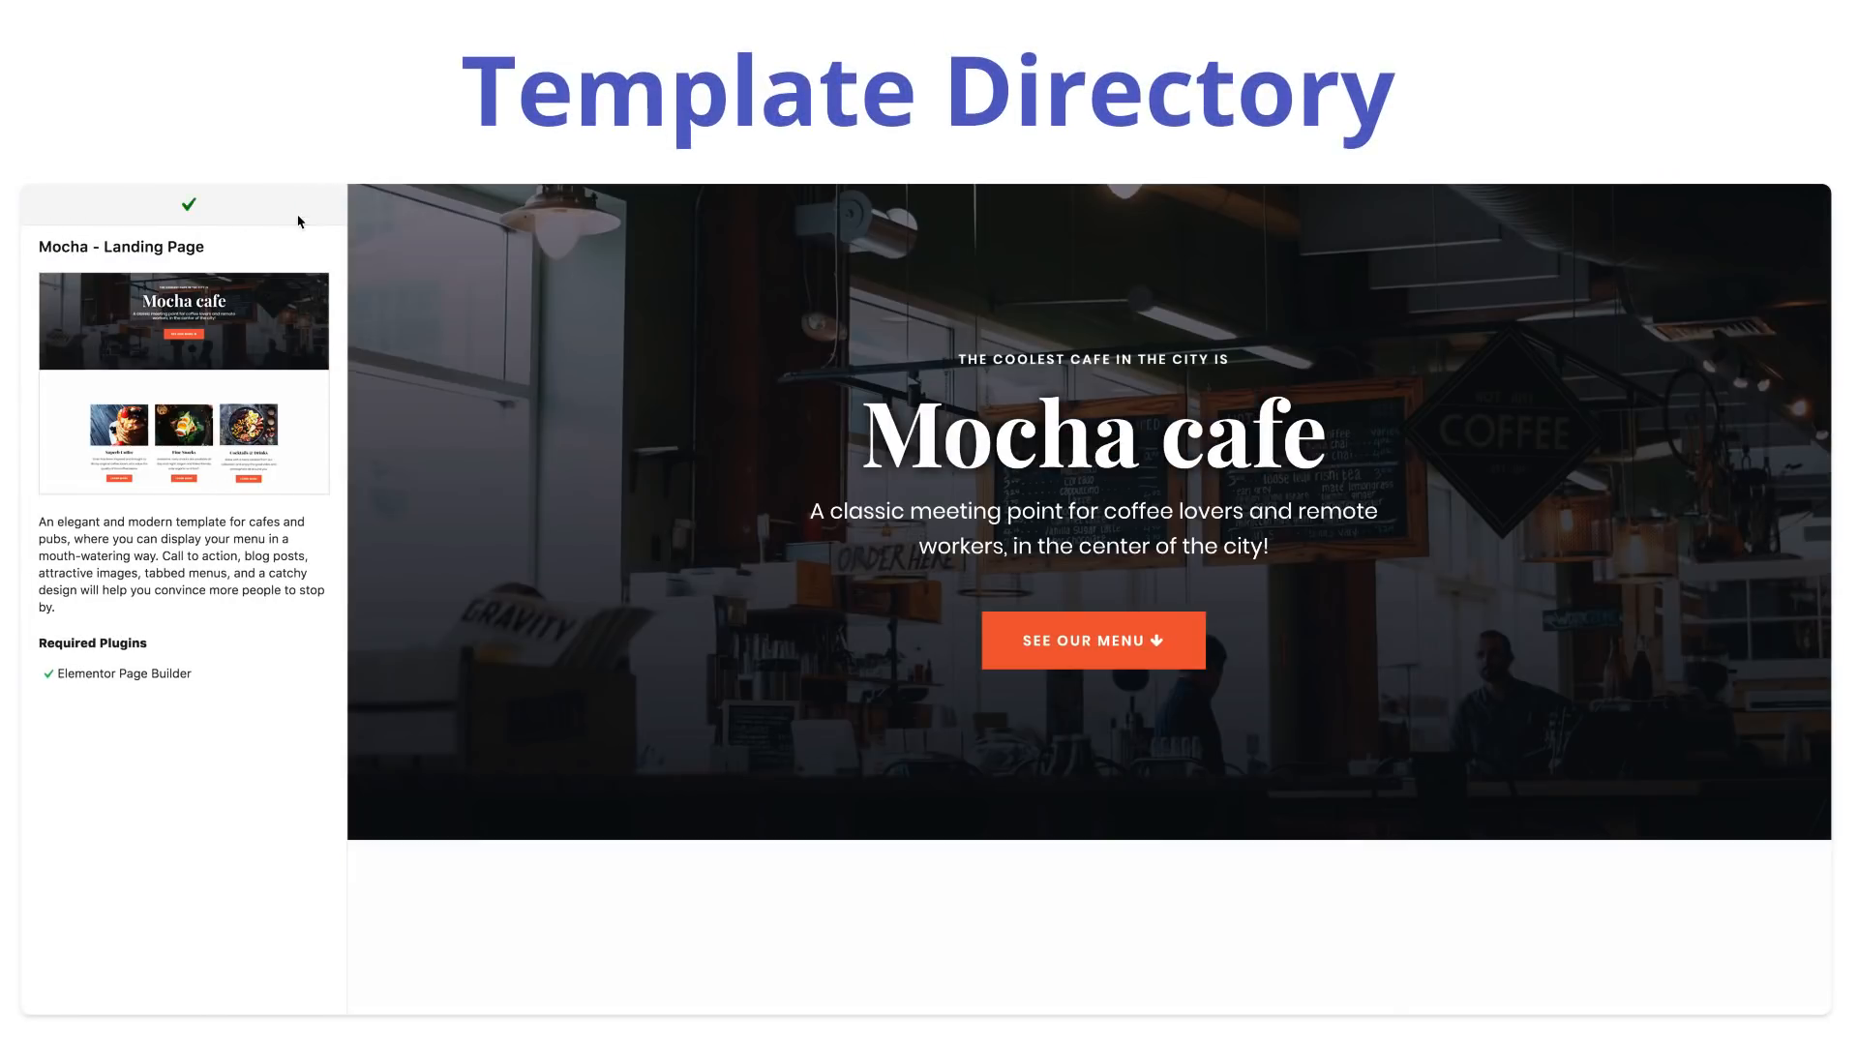